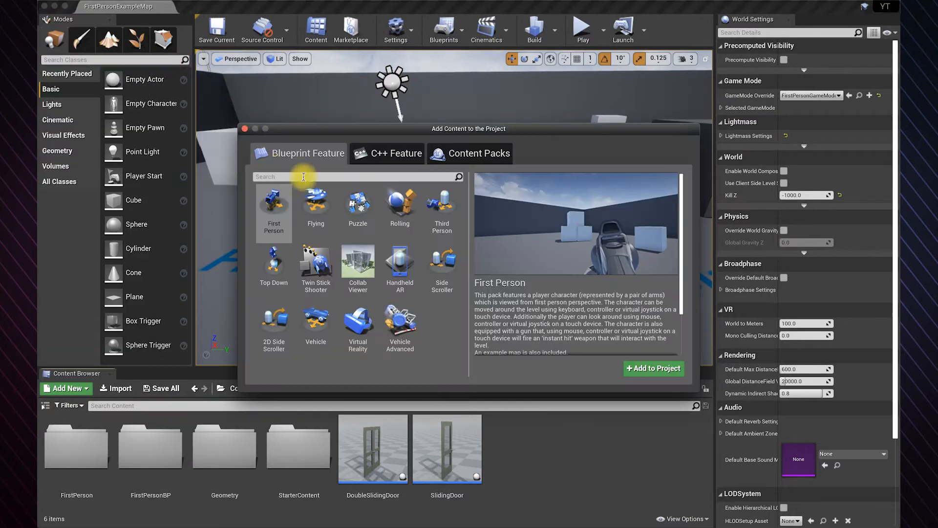
- Dismiss the Add Content window and create a new Actor Blueprint class named HingedDoor
{"action": "left_click", "coordinate": [479, 153]}
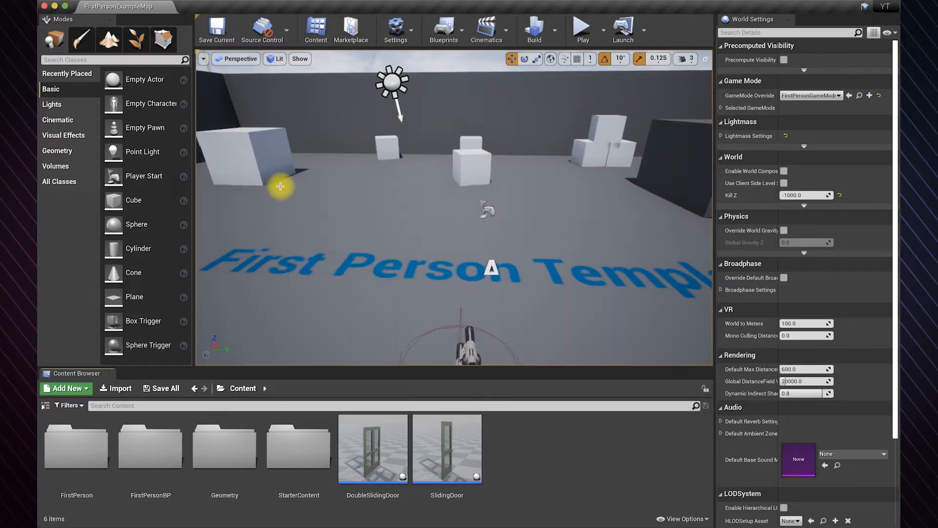
{"action": "mouse_move", "coordinate": [529, 443]}
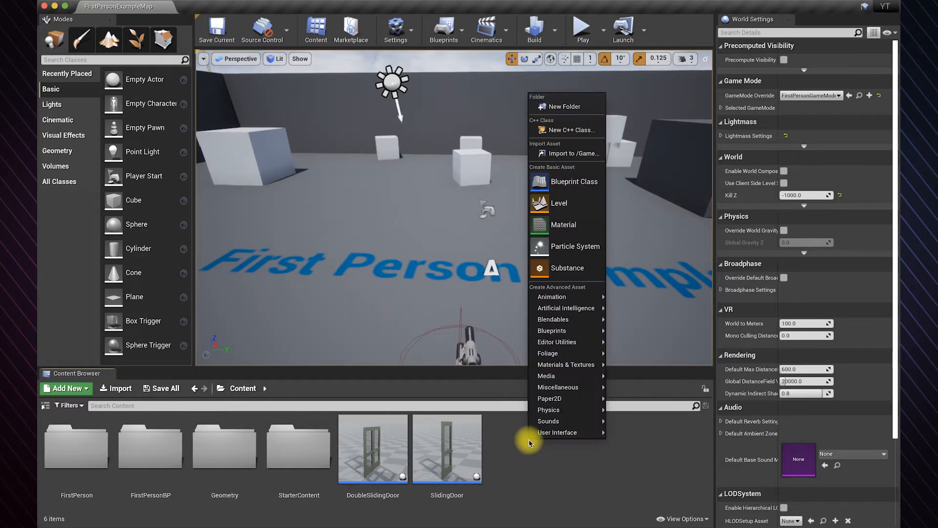
{"action": "left_click", "coordinate": [575, 181]}
{"action": "type", "text": "HingedDoor"}
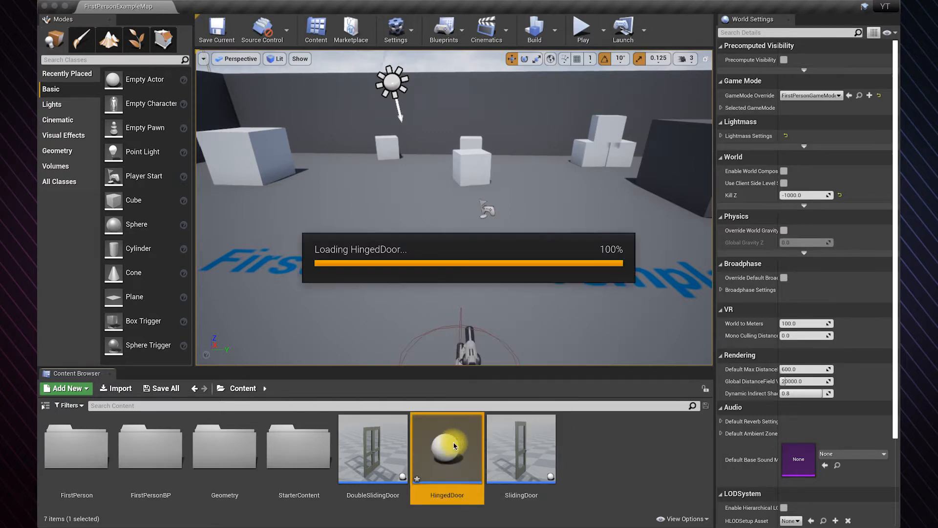
- Open the HingedDoor Blueprint editor showing its SM_Door static mesh component
{"action": "double_click", "coordinate": [448, 449]}
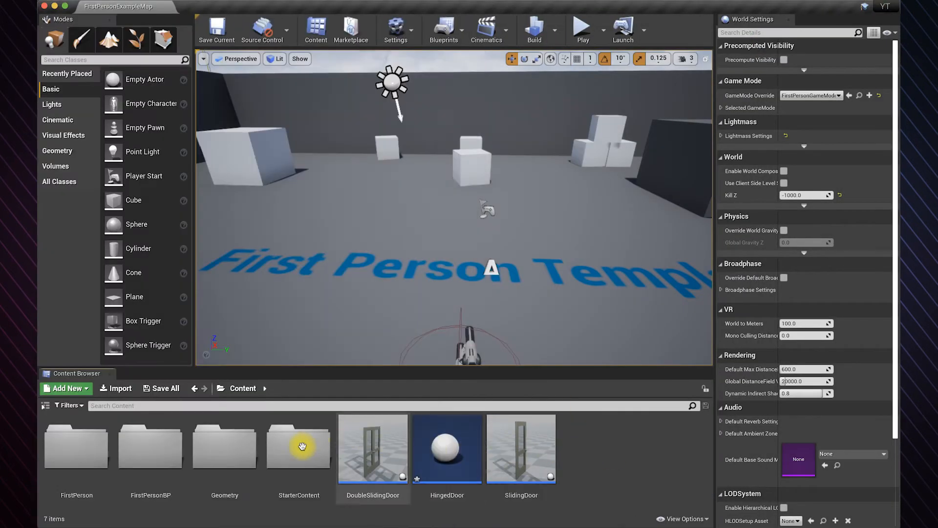
{"action": "double_click", "coordinate": [298, 448]}
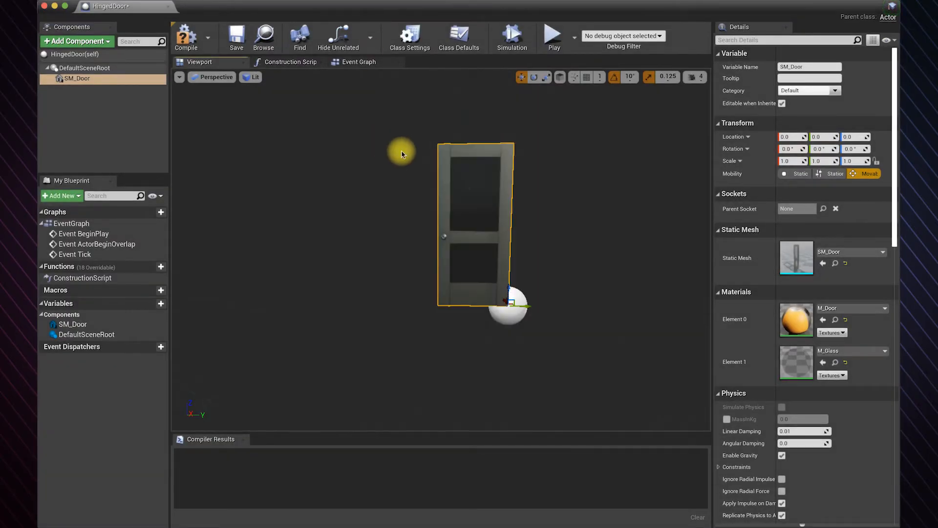
{"action": "mouse_move", "coordinate": [98, 41]}
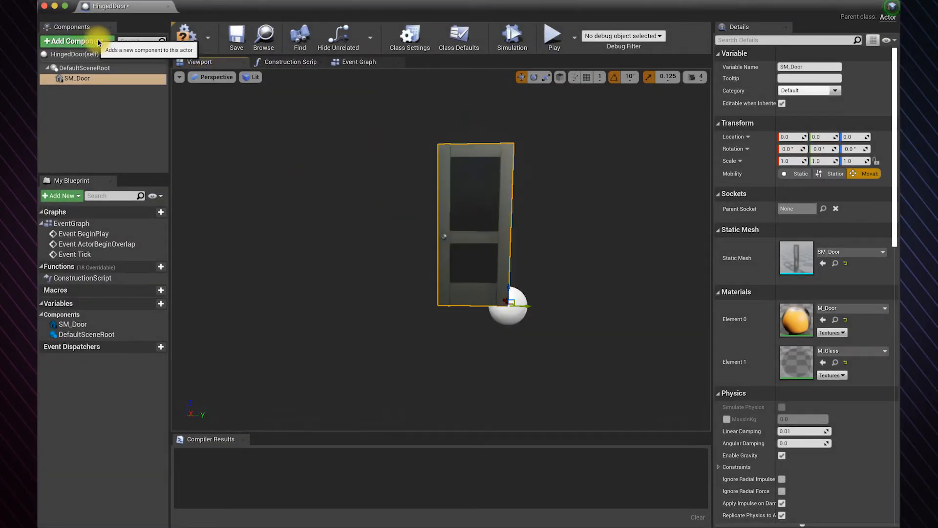
- Add a Box Collision component to HingedDoor, keeping the name Box
{"action": "left_click", "coordinate": [76, 40]}
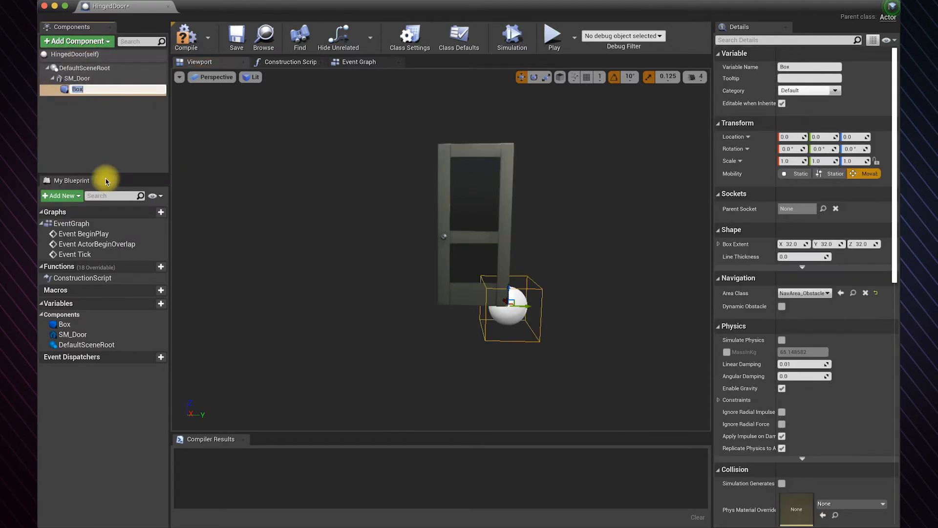
{"action": "left_click", "coordinate": [83, 68]}
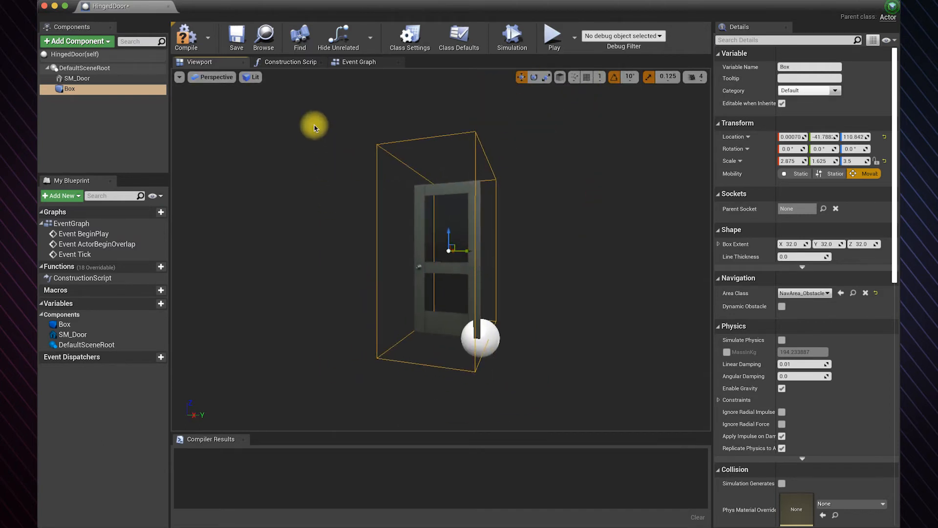
- In the Event Graph, add OnComponentBeginOverlap and OnComponentEndOverlap events for Box
{"action": "left_click", "coordinate": [358, 61]}
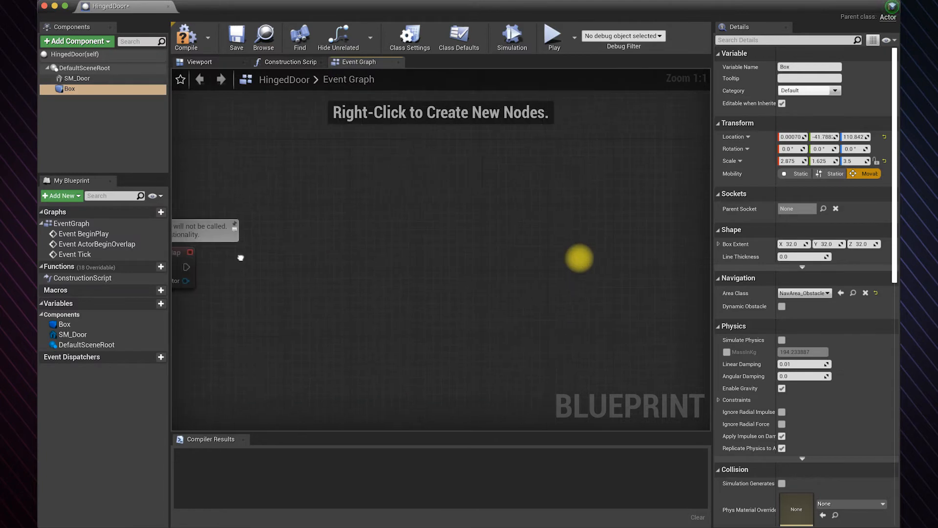
{"action": "mouse_move", "coordinate": [81, 92]}
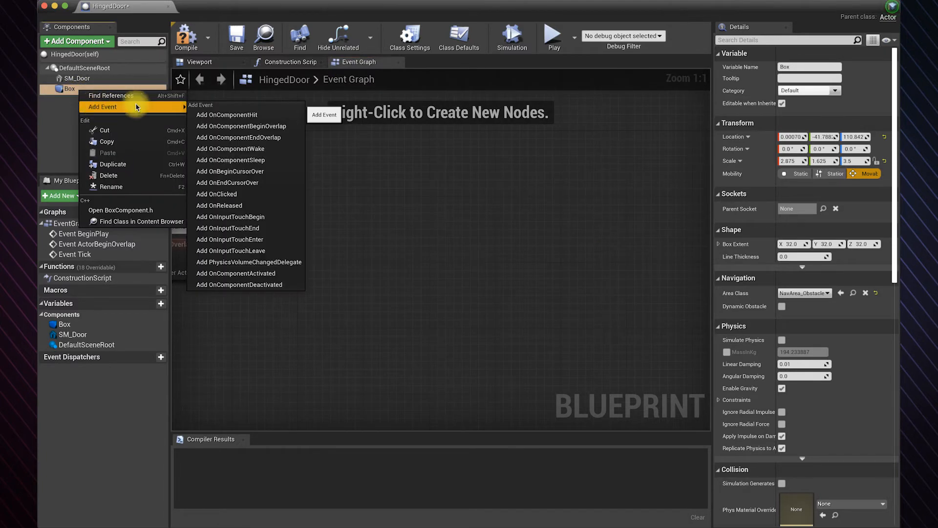
{"action": "left_click", "coordinate": [241, 126]}
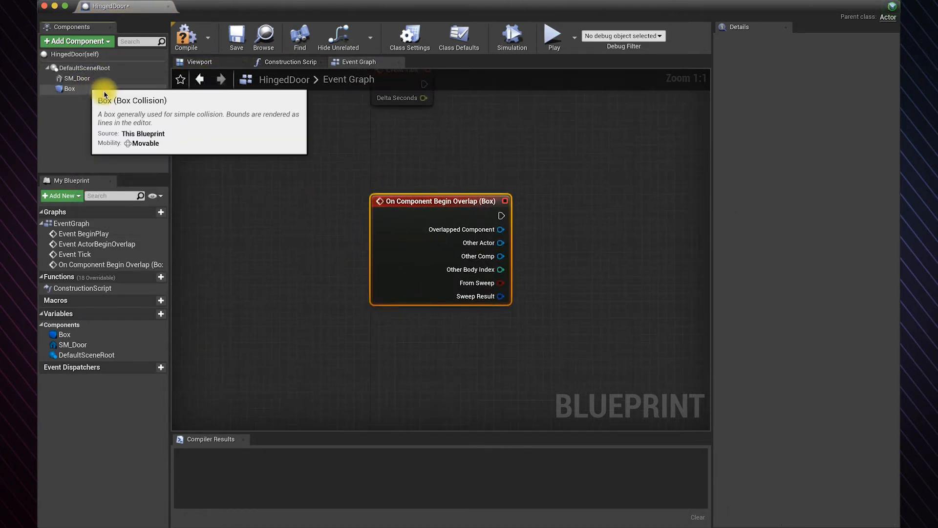
{"action": "right_click", "coordinate": [69, 88]}
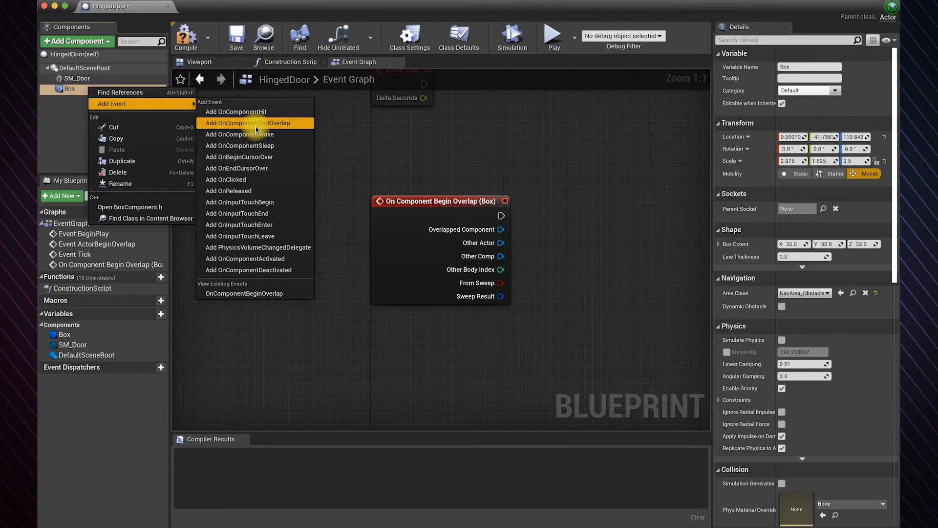
{"action": "left_click", "coordinate": [255, 123]}
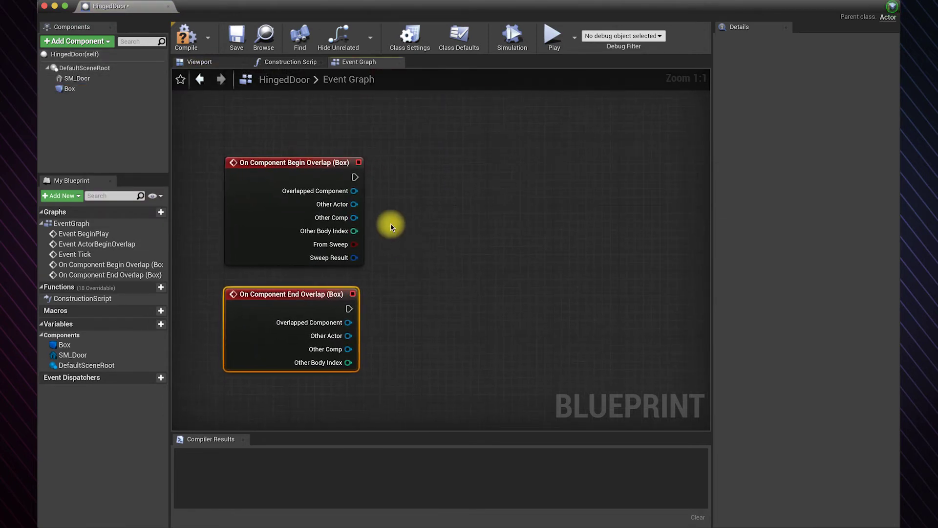
- Add an open/close Timeline node connected from the Box begin-overlap event
{"action": "left_click_drag", "start_coordinate": [356, 176], "coordinate": [458, 181]}
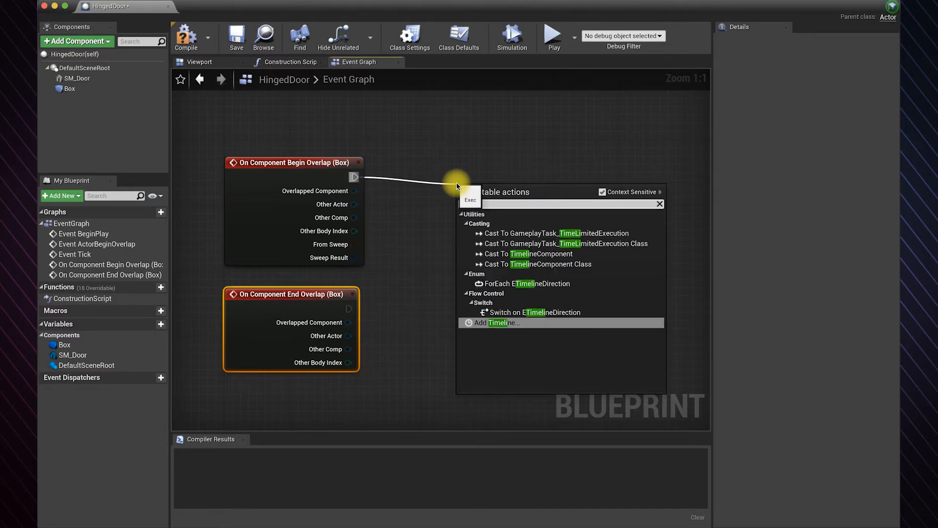
{"action": "left_click", "coordinate": [496, 322]}
{"action": "type", "text": "open/close"}
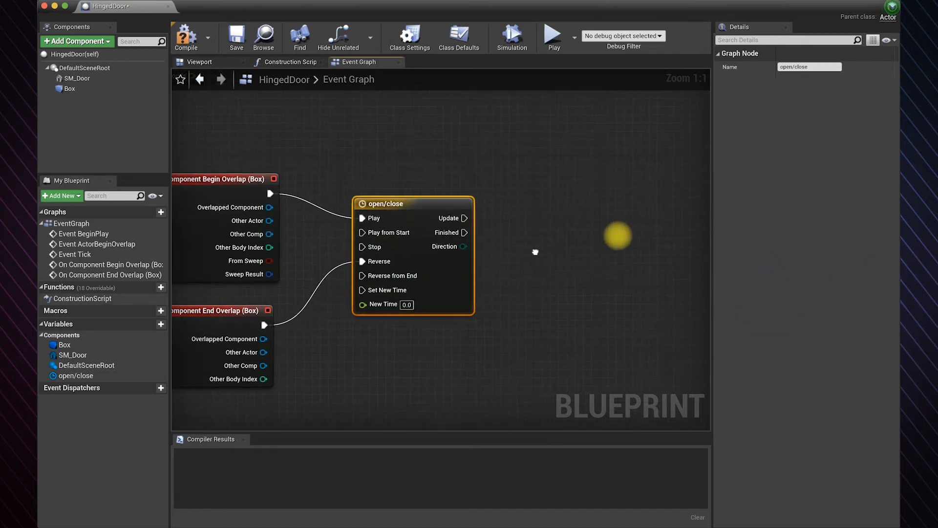
- Add an open/close float track with a second key at time 1.0, value 90.0
{"action": "double_click", "coordinate": [386, 203]}
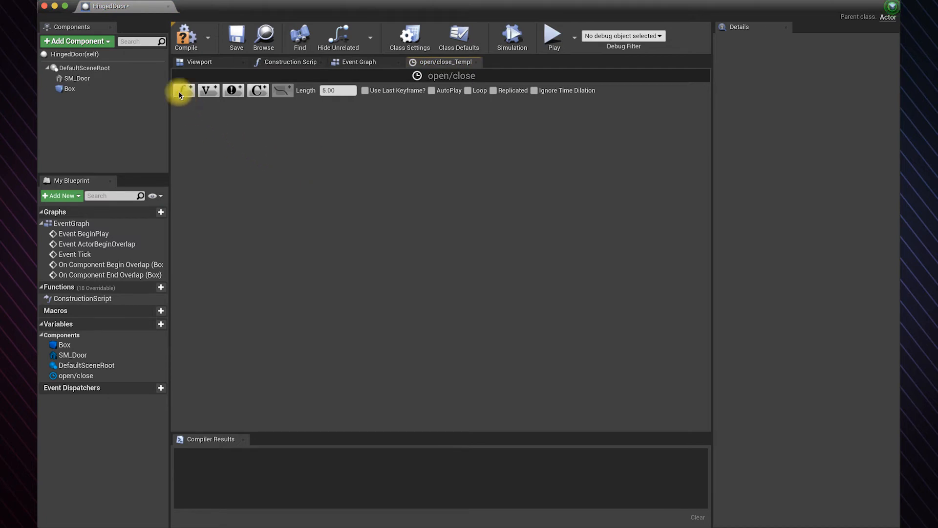
{"action": "left_click", "coordinate": [183, 90]}
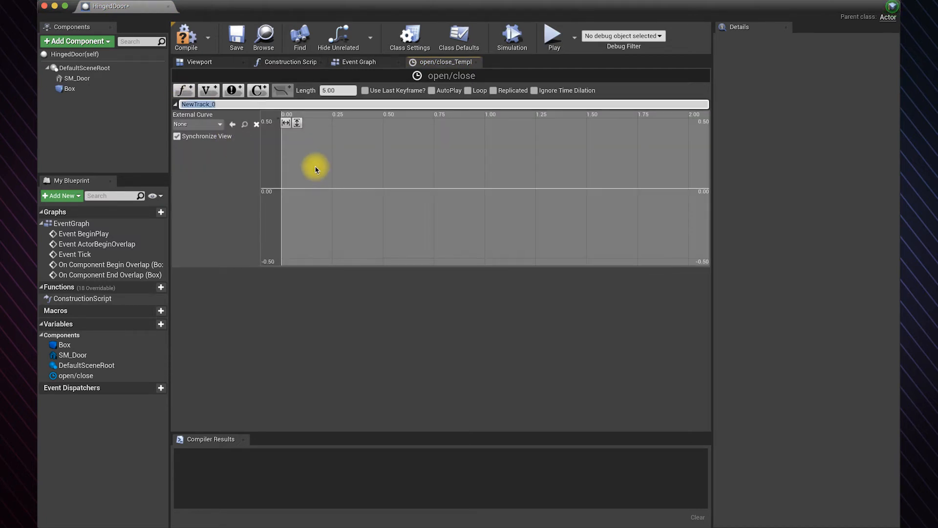
{"action": "type", "text": "open/close"}
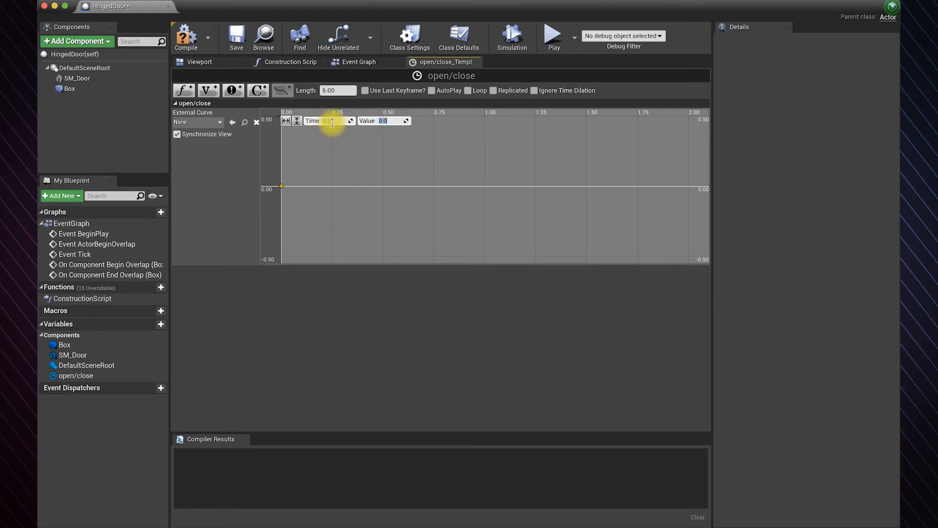
{"action": "mouse_move", "coordinate": [349, 187]}
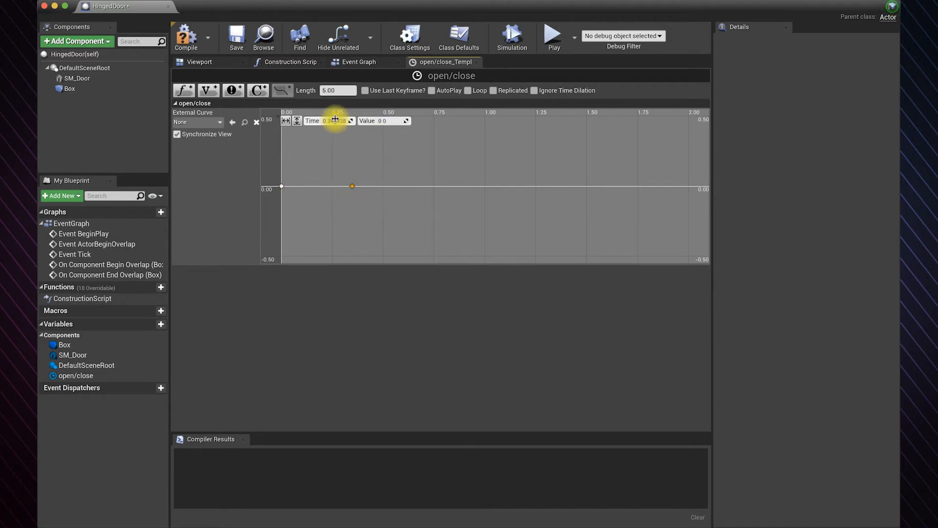
{"action": "left_click_drag", "start_coordinate": [352, 186], "coordinate": [485, 186]}
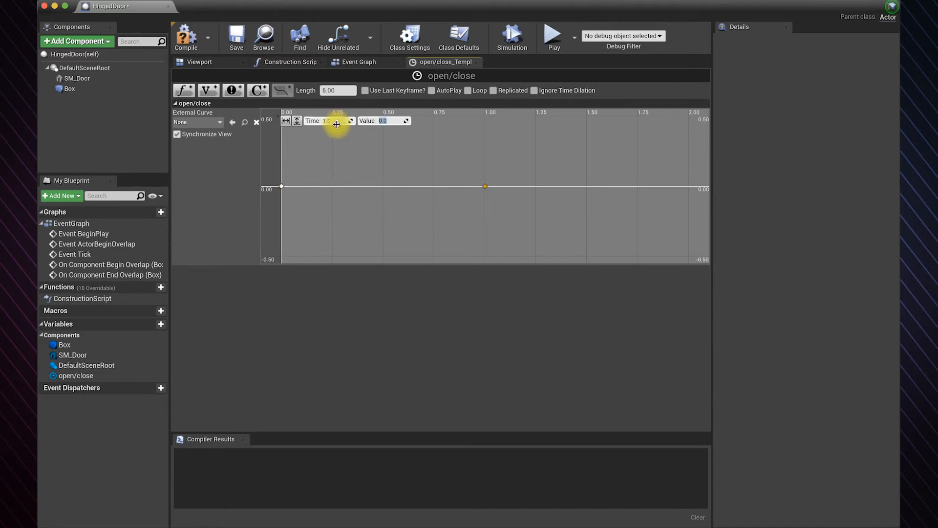
{"action": "type", "text": "90.0"}
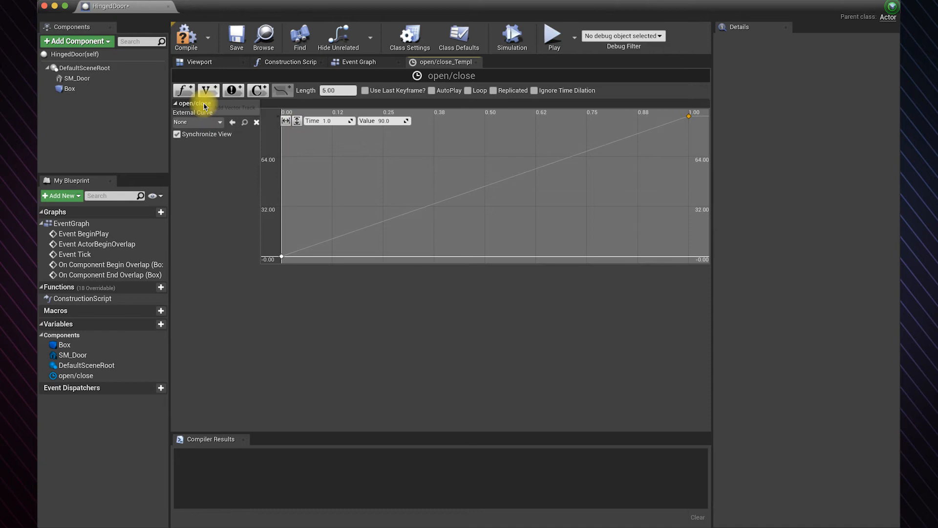
{"action": "left_click", "coordinate": [199, 62]}
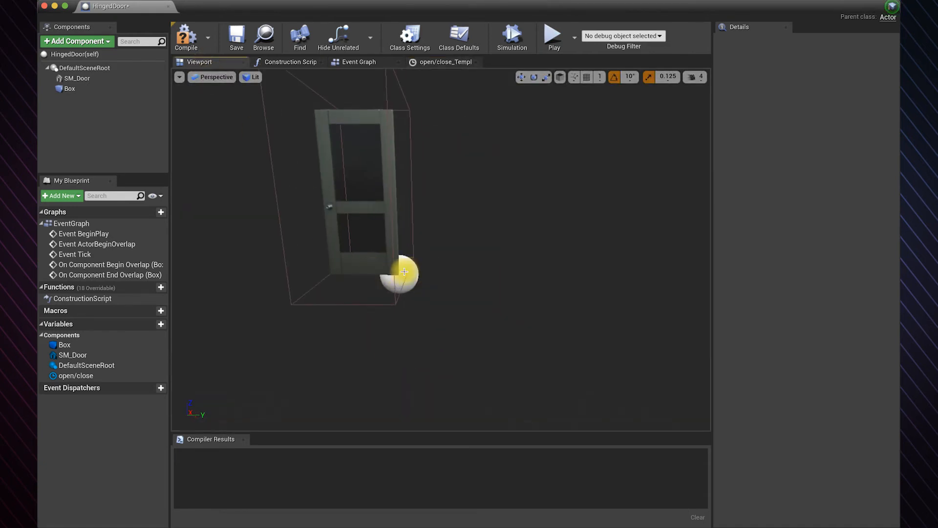
- Connect the timeline's Update pin to a SetWorldRotation node targeting DefaultSceneRoot
{"action": "left_click", "coordinate": [73, 67]}
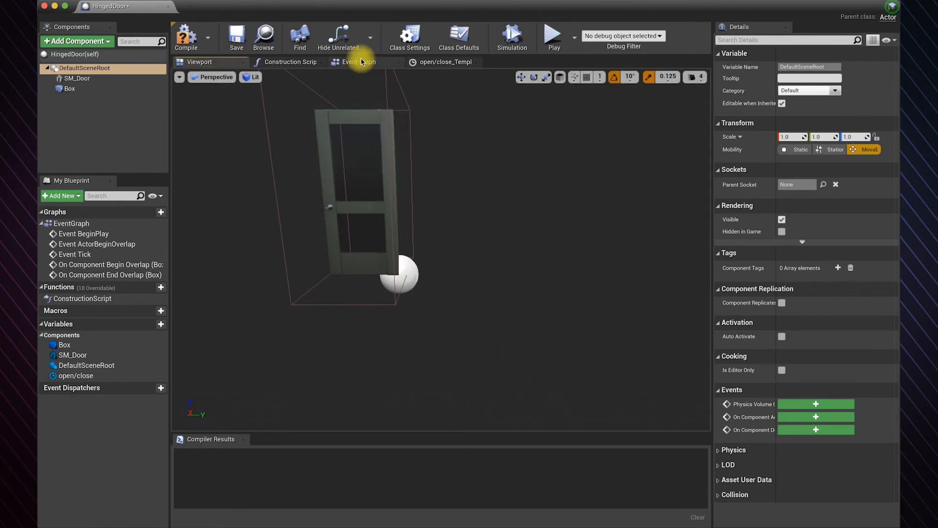
{"action": "left_click", "coordinate": [357, 62]}
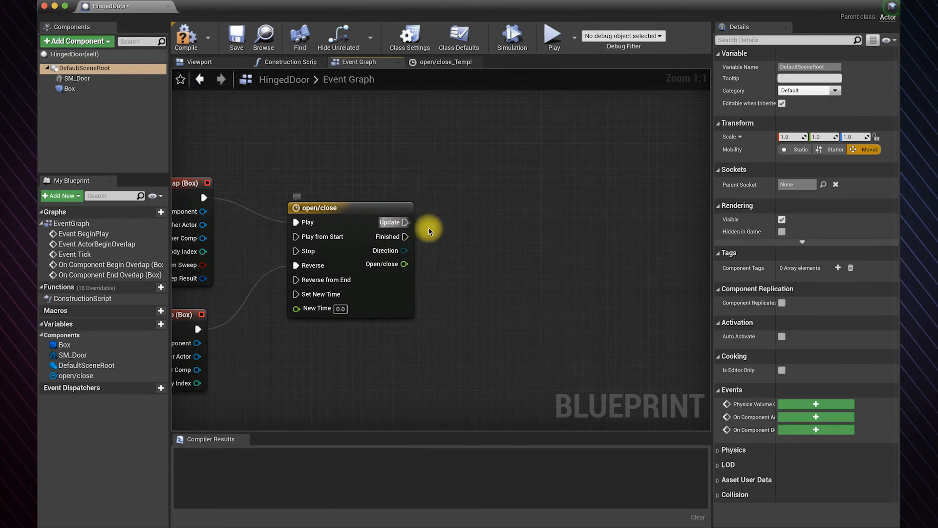
{"action": "left_click_drag", "start_coordinate": [405, 222], "coordinate": [494, 208]}
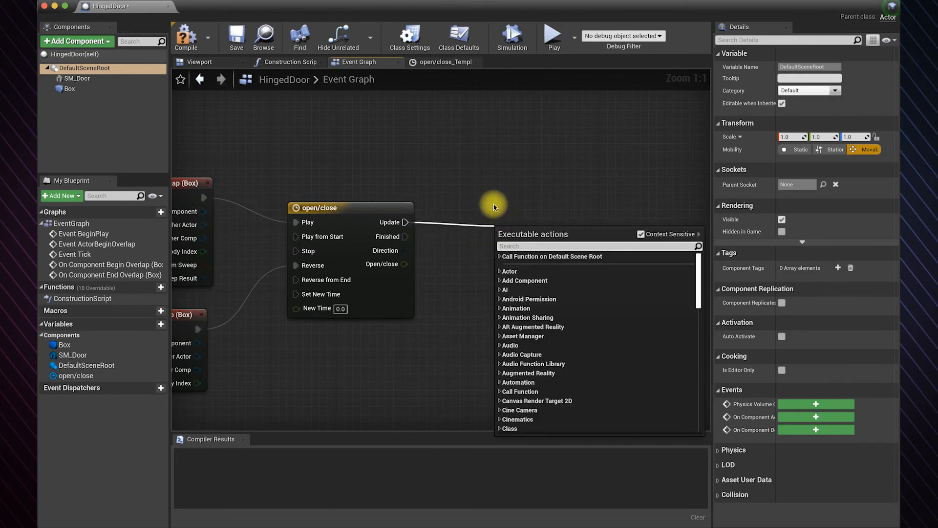
{"action": "type", "text": "setworldrotat"}
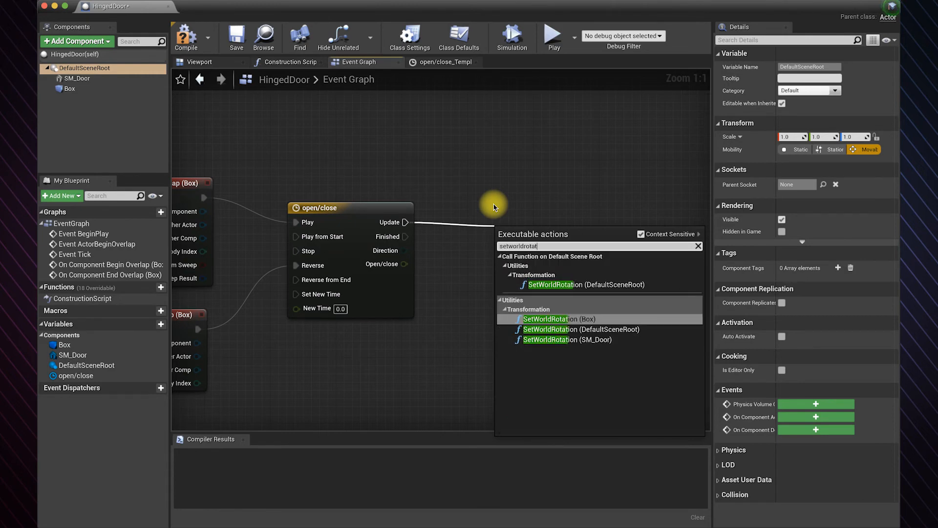
{"action": "left_click", "coordinate": [546, 318]}
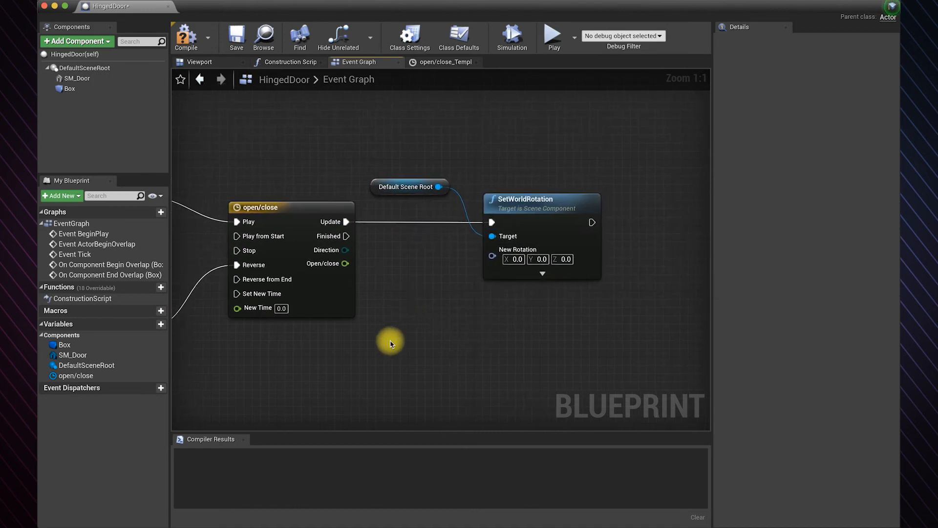
- Add a Make Rotator with open/close driving Z (Yaw), feeding SetWorldRotation's New Rotation
{"action": "right_click", "coordinate": [391, 344]}
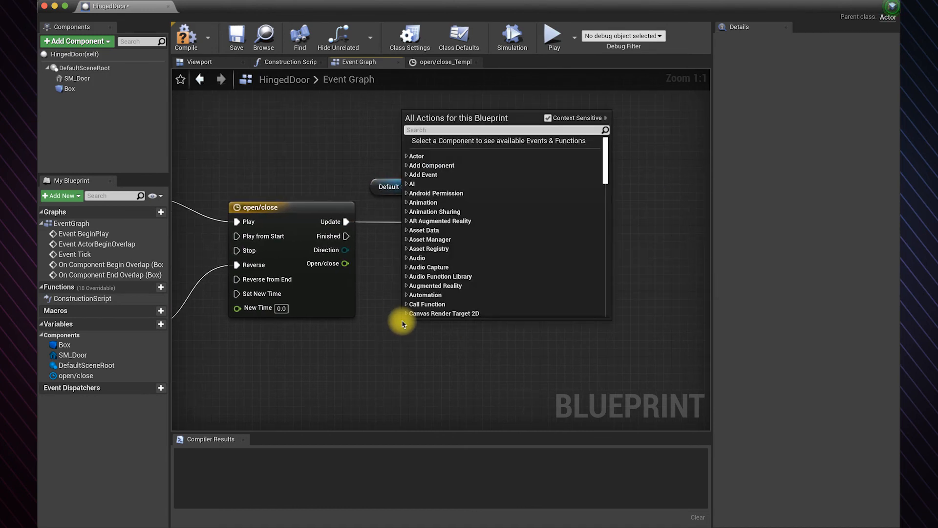
{"action": "type", "text": "make rotator"}
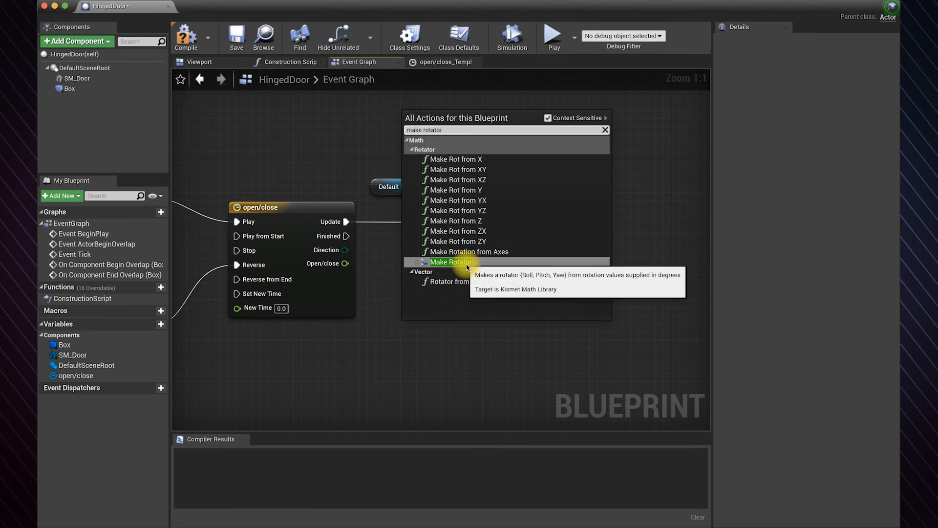
{"action": "left_click", "coordinate": [451, 262]}
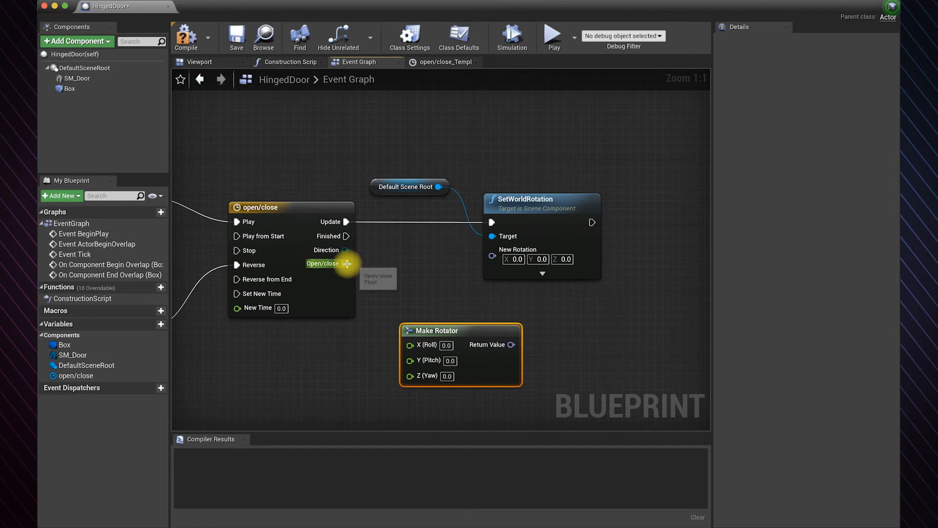
{"action": "left_click_drag", "start_coordinate": [346, 264], "coordinate": [411, 376]}
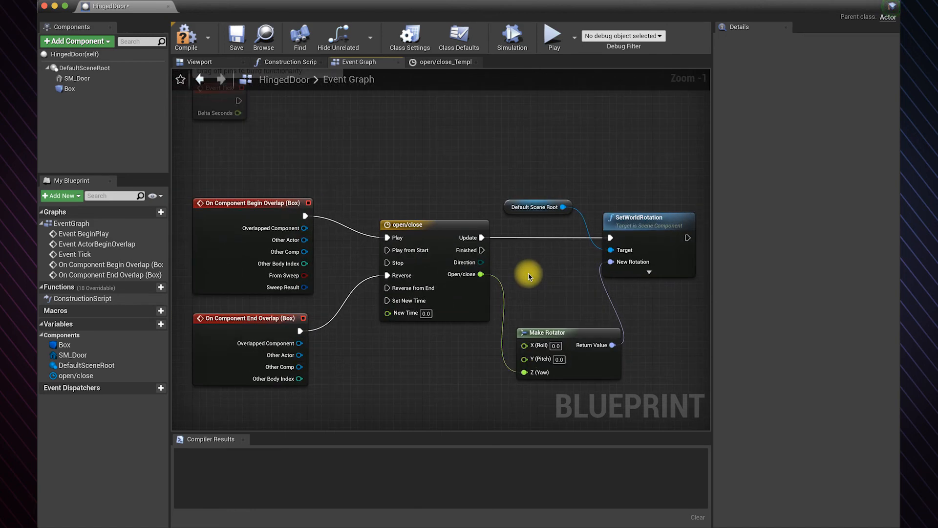
{"action": "left_click", "coordinate": [193, 34]}
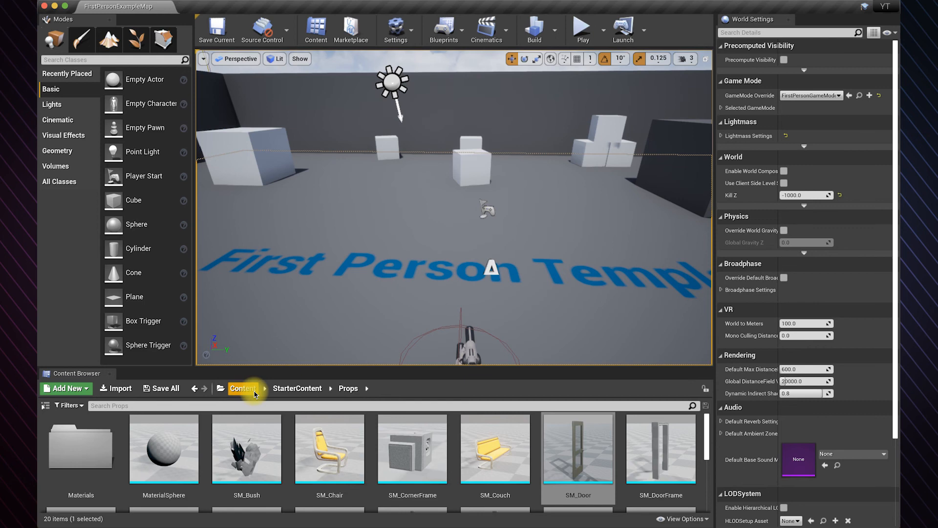
- Place HingedDoor from the Content folder into the First Person level and launch Play
{"action": "left_click", "coordinate": [243, 388]}
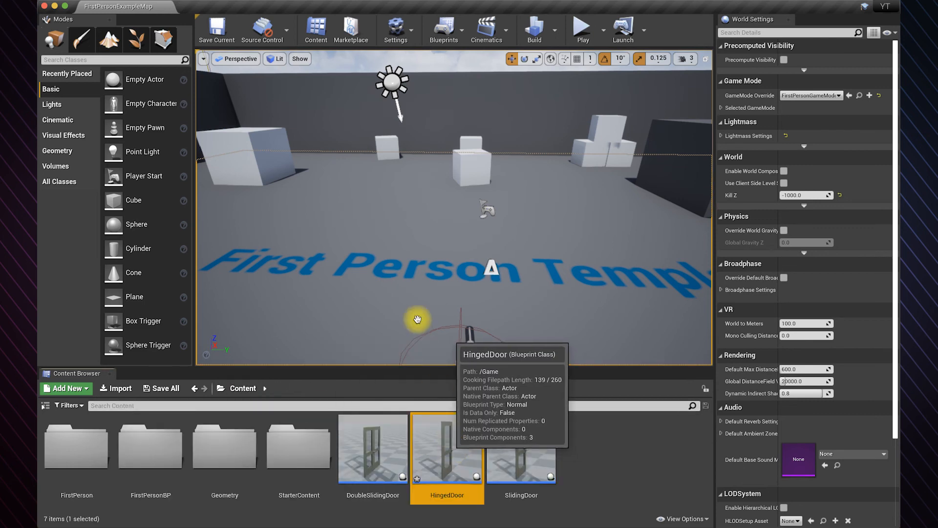
{"action": "left_click_drag", "start_coordinate": [446, 446], "coordinate": [429, 243]}
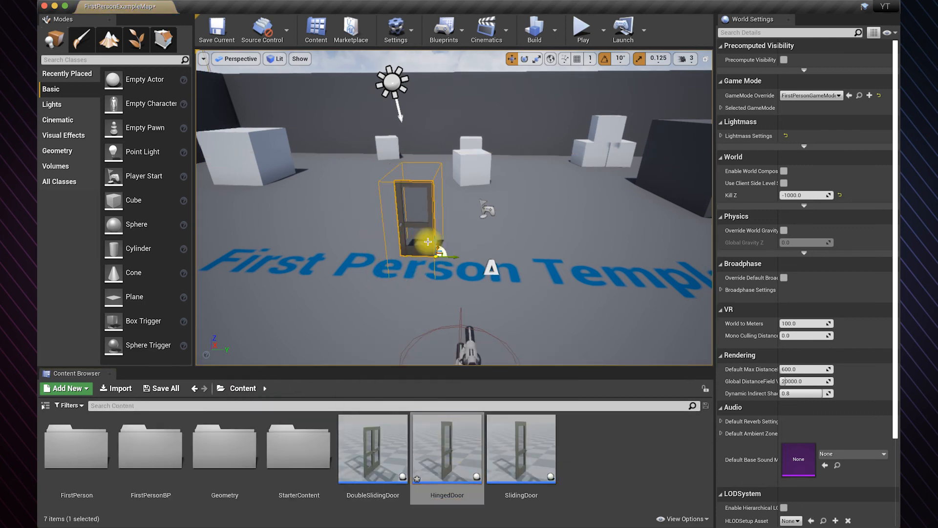
{"action": "left_click", "coordinate": [584, 27]}
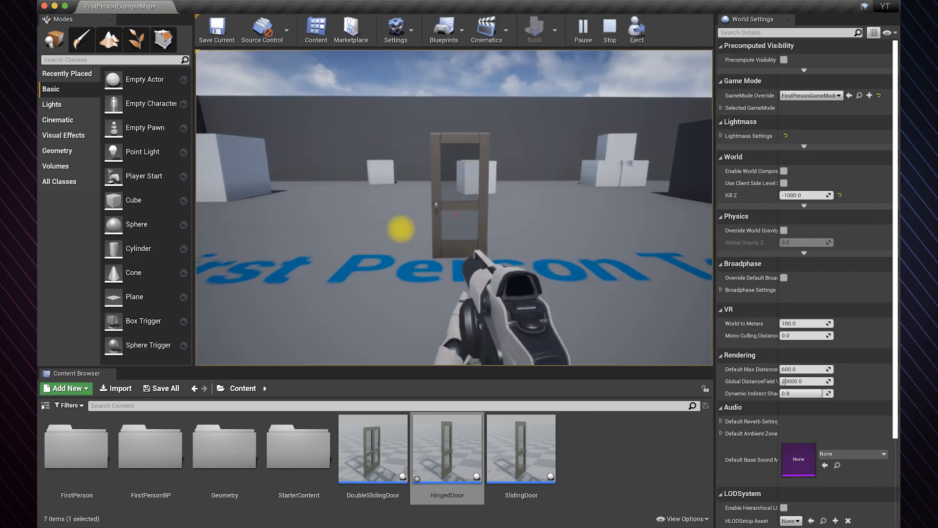